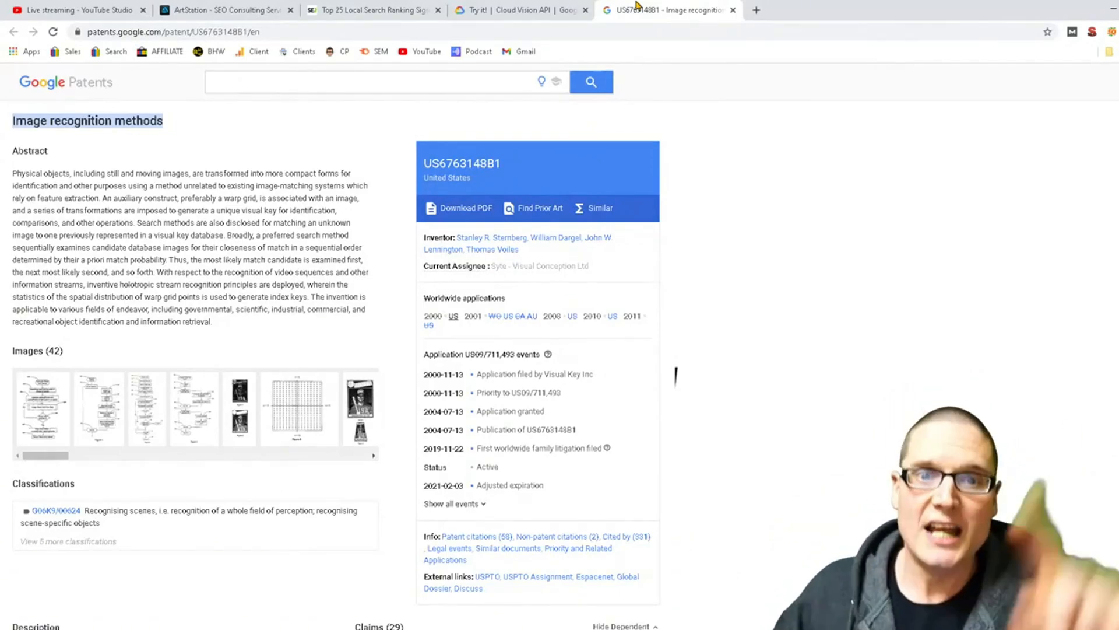
Switch to the Search Engine Journal article on top 25 local search ranking signals.
click(371, 10)
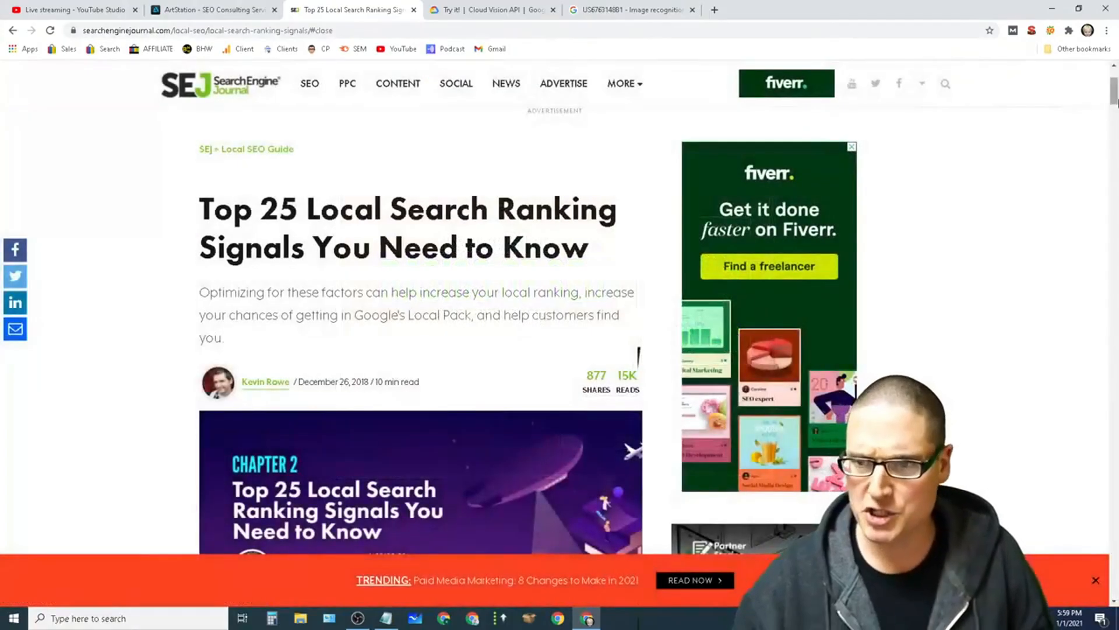
Read down the SEJ article to the directories and review sites sections, then go to the Cloud Vision demo.
scroll(down, 3)
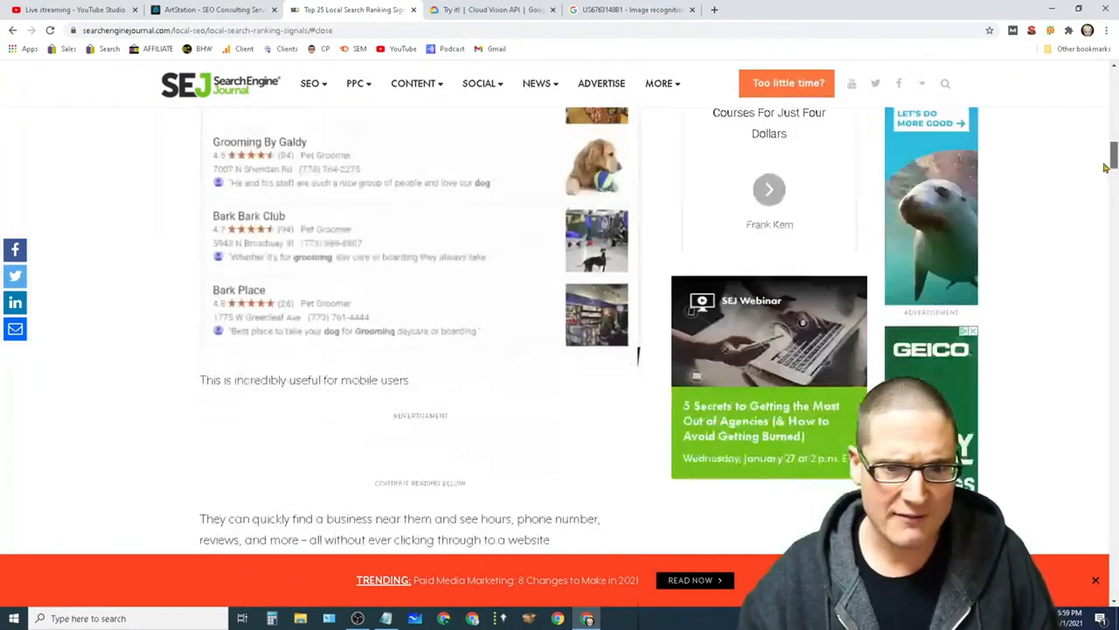
scroll(down, 3)
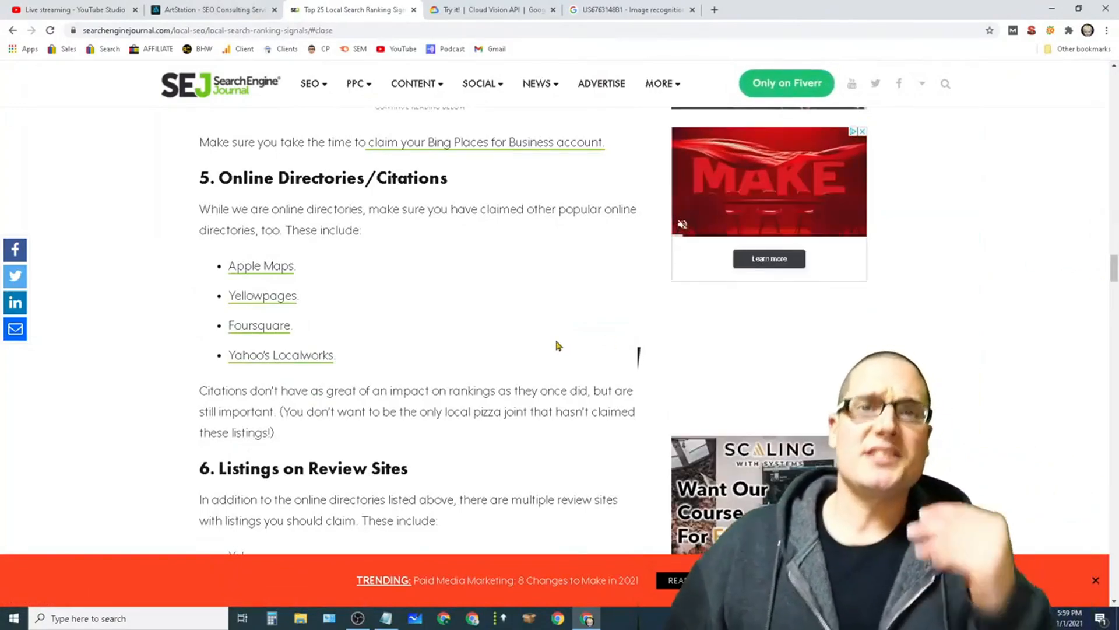
mouse_move(633, 335)
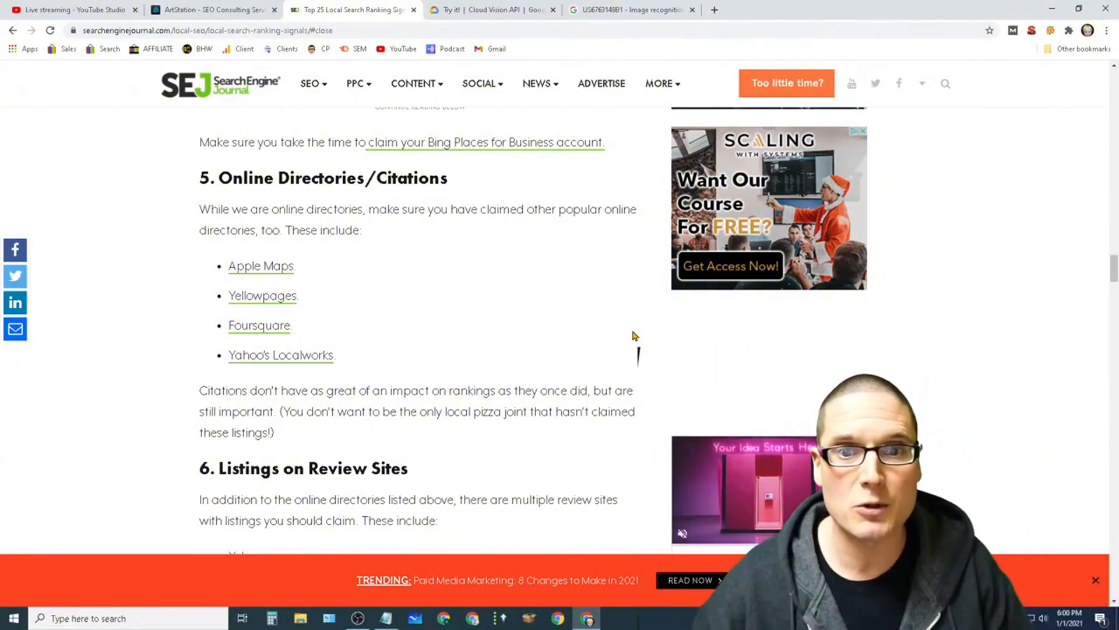
click(491, 9)
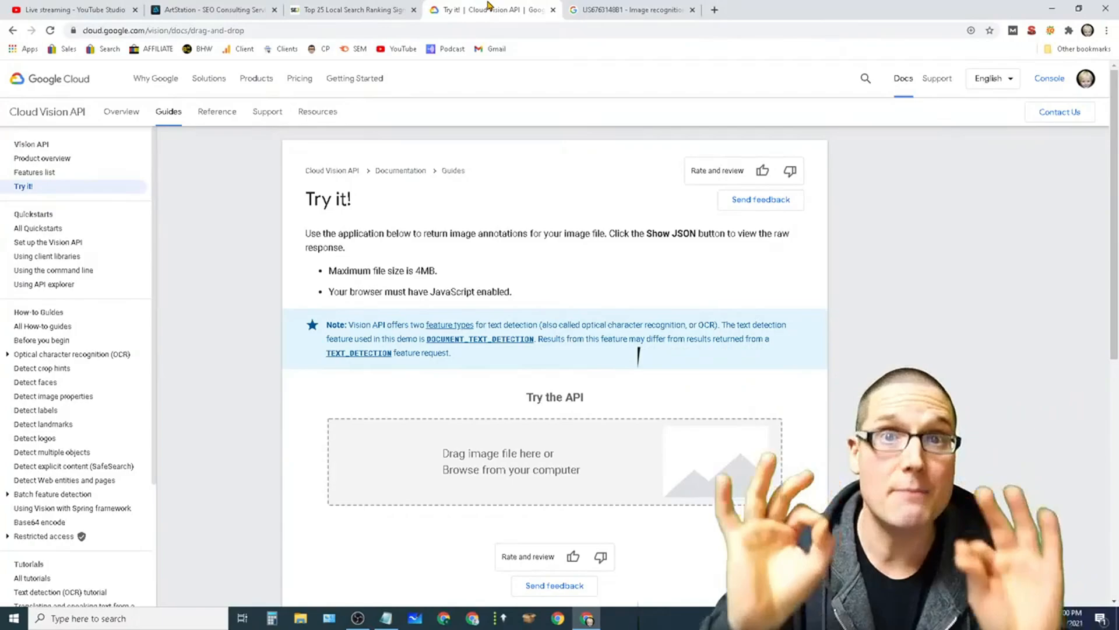
Download the ArtStation portrait as a JPG and return to the Cloud Vision Try it page.
click(214, 9)
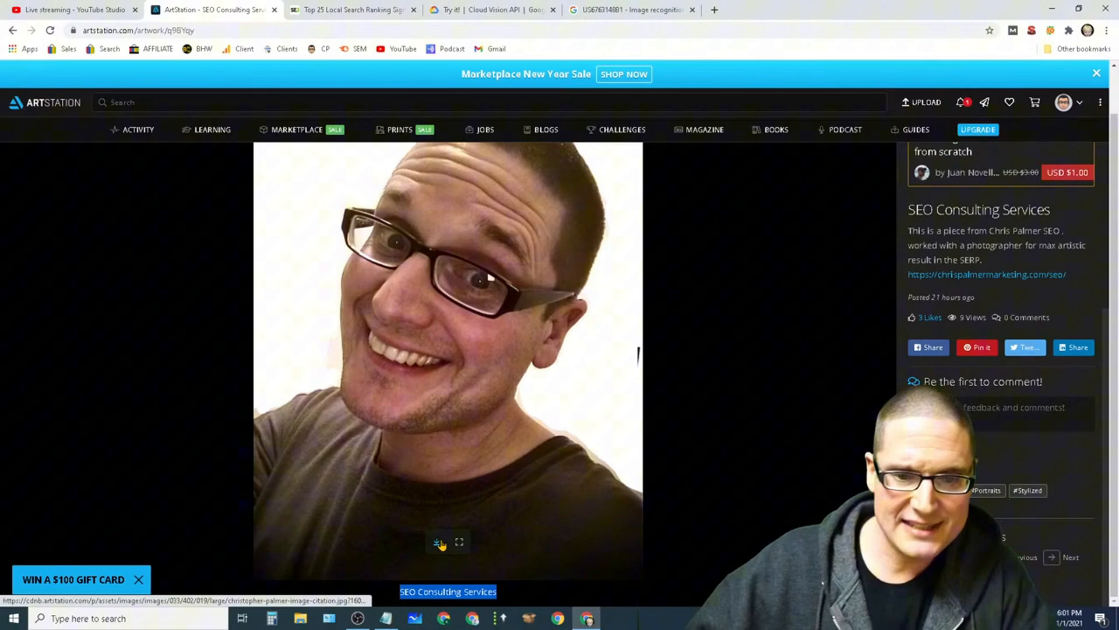
click(437, 543)
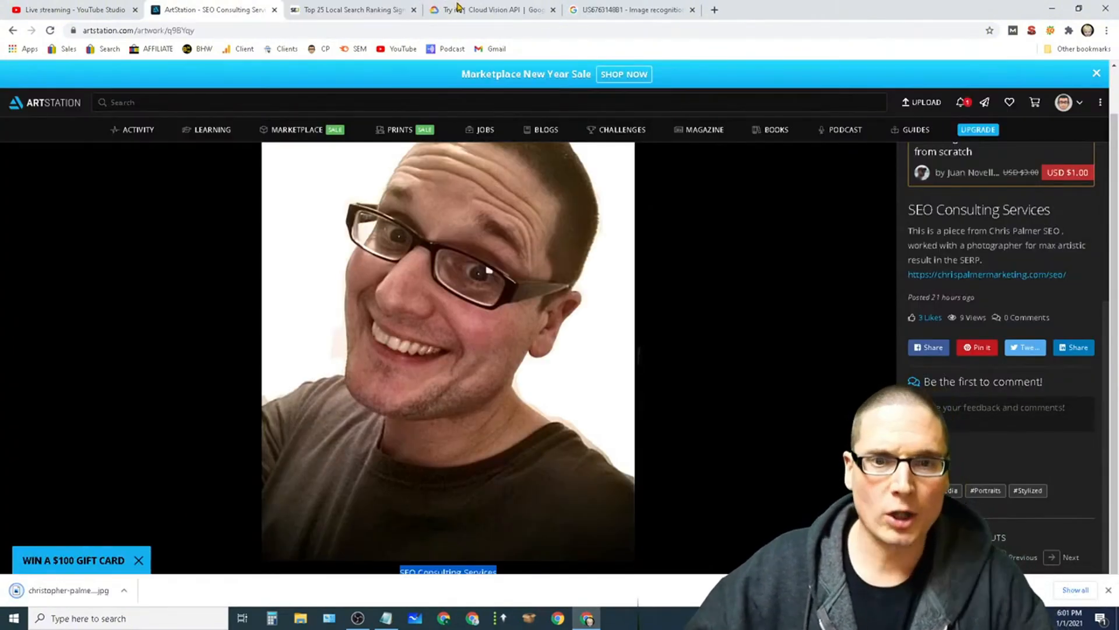
click(493, 9)
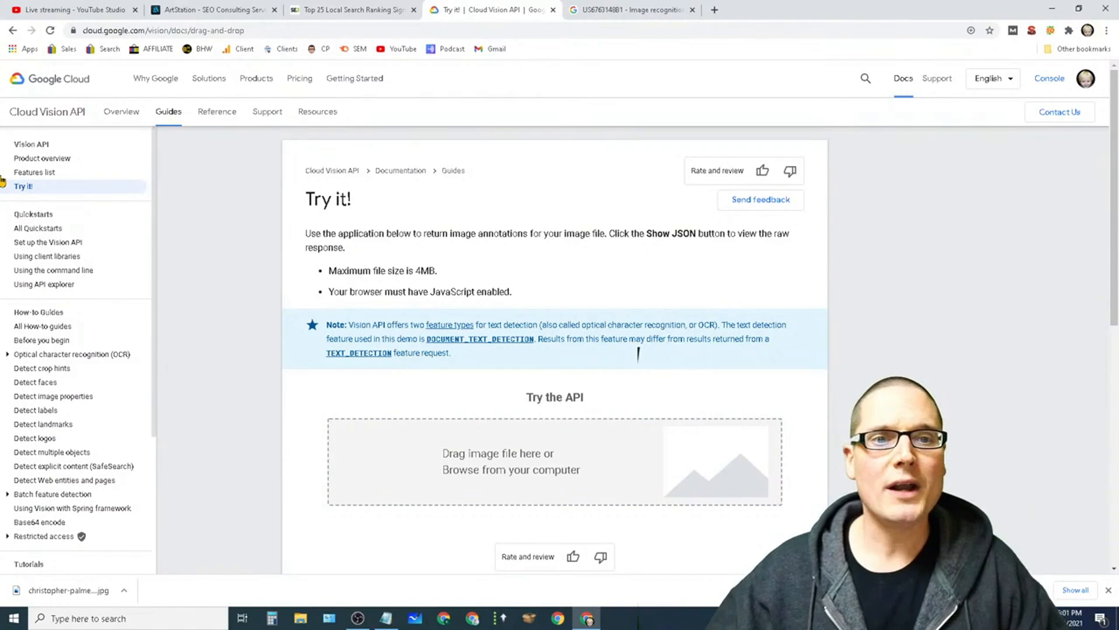
Go back to the ArtStation portrait post tab.
click(212, 10)
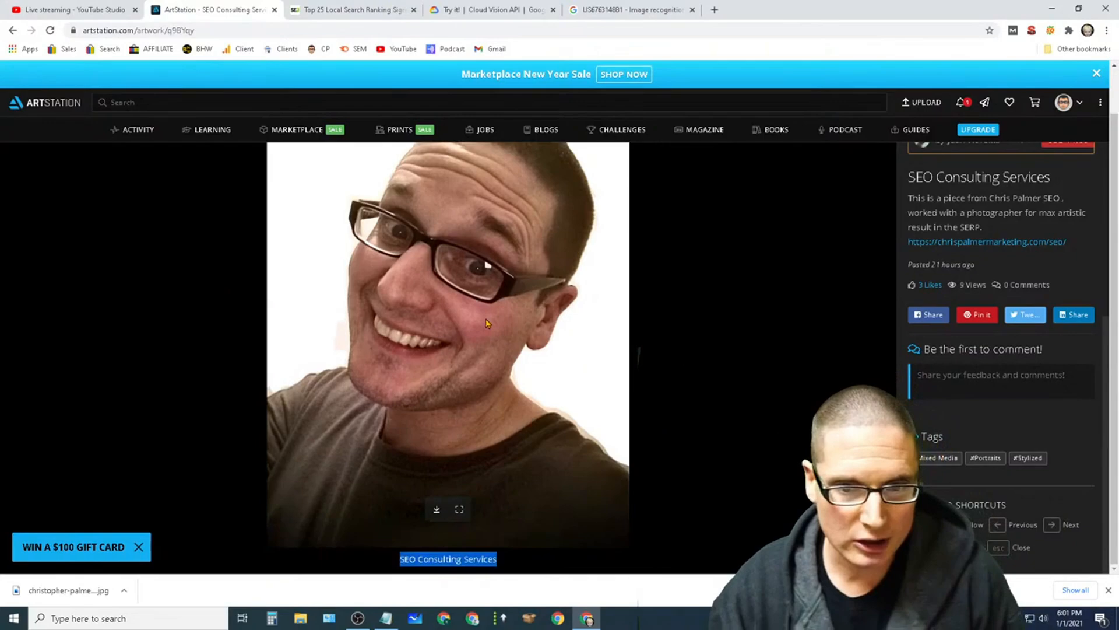
mouse_move(867, 250)
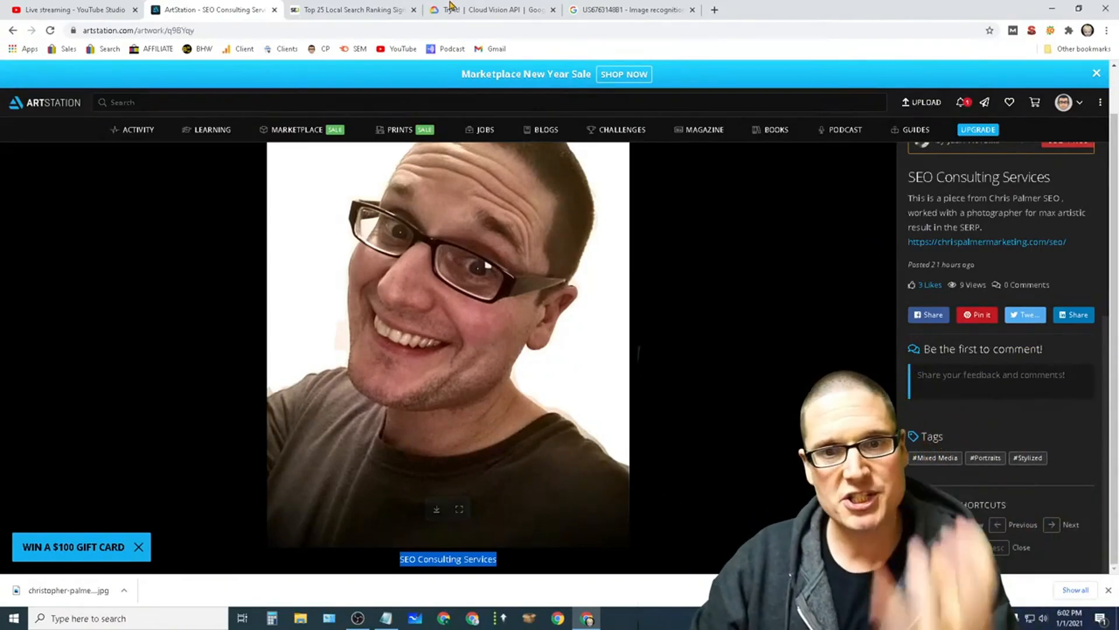
Submit the downloaded portrait to the Vision demo and pass the reCAPTCHA check.
click(492, 10)
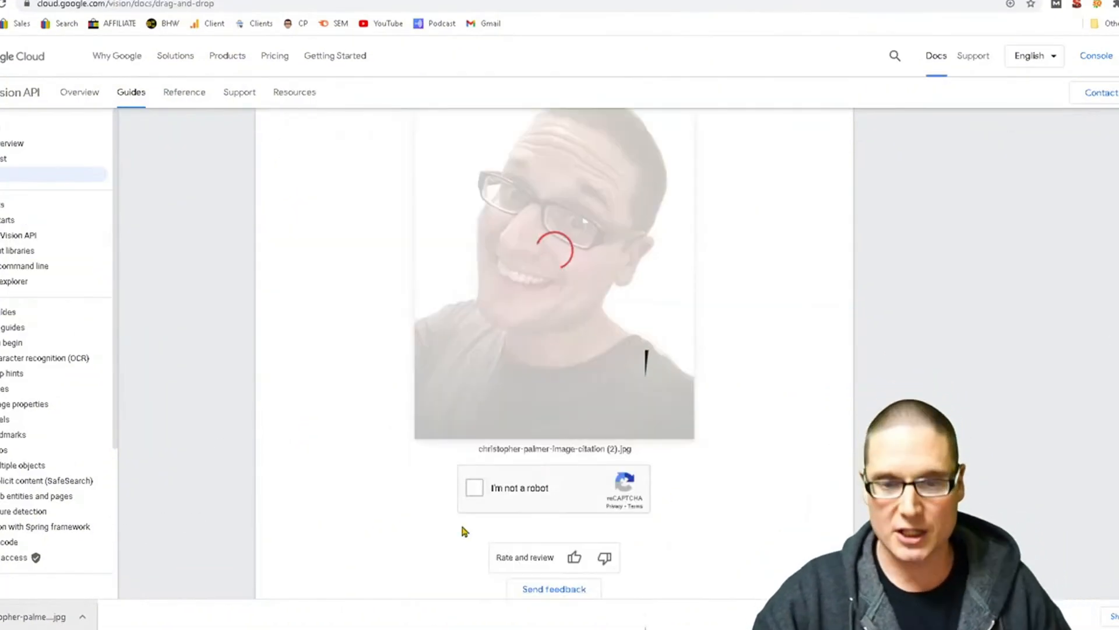
click(474, 488)
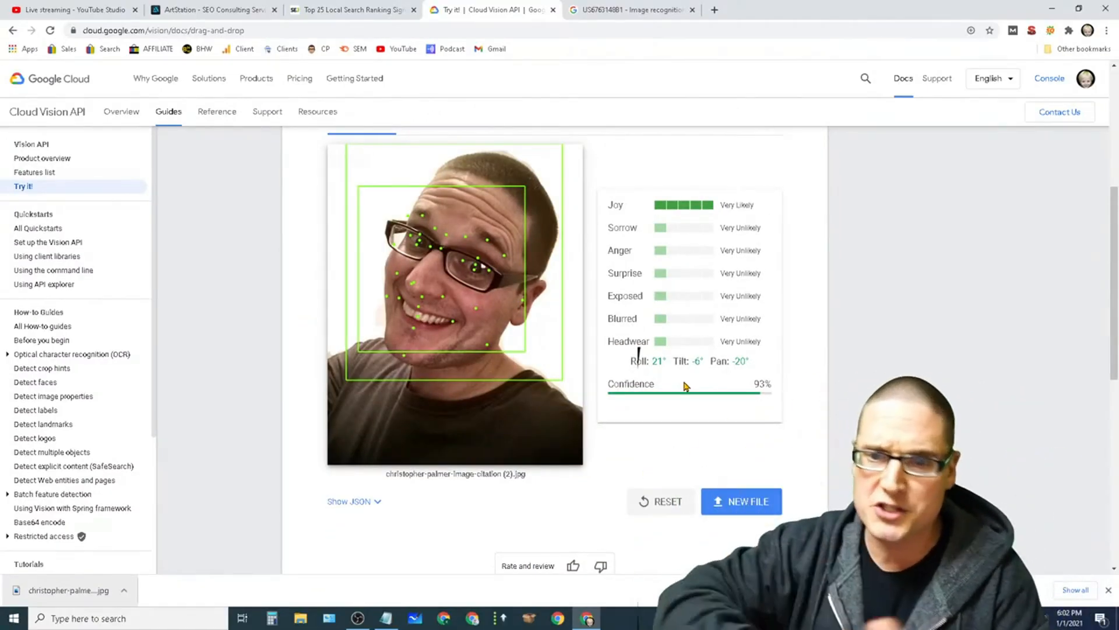
Review Safe Search and Properties results, then read the detected name, address and phone text.
scroll(up, 3)
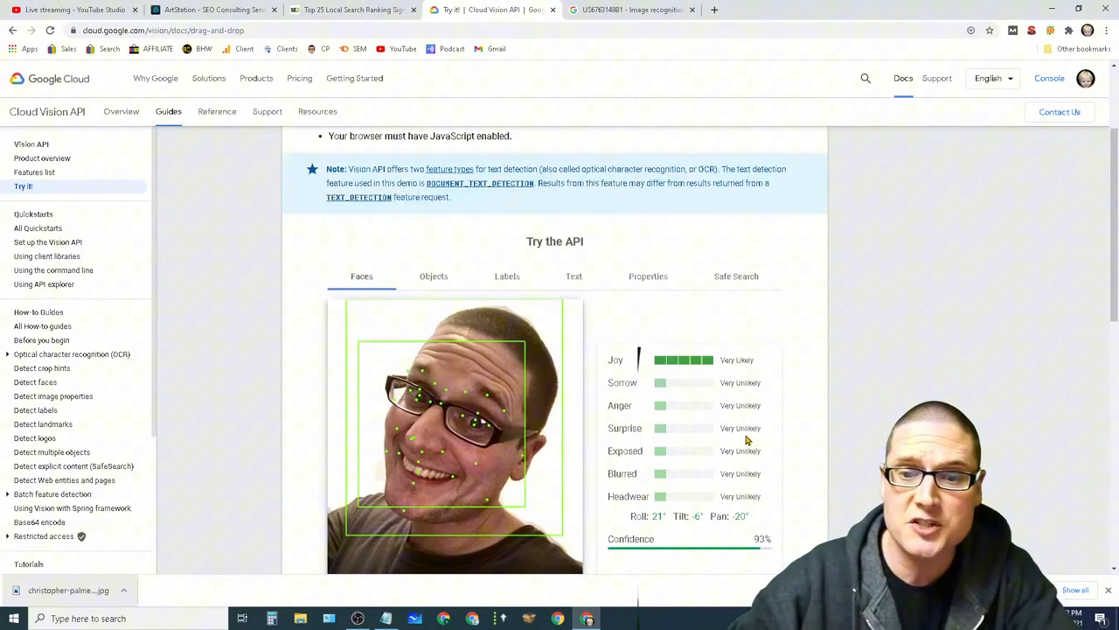
click(735, 277)
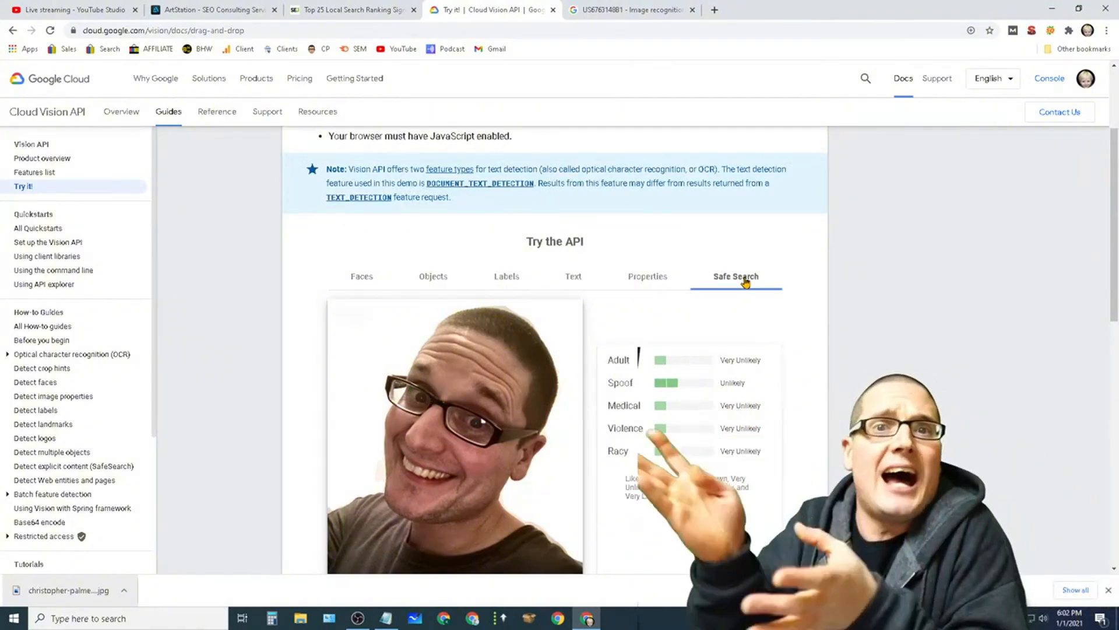
click(646, 277)
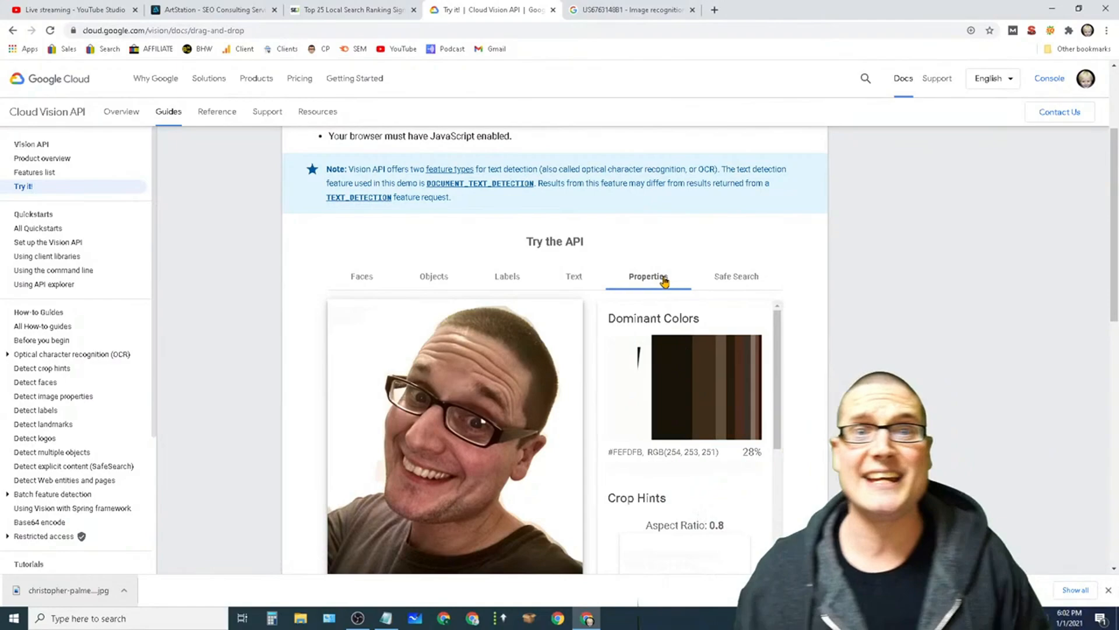
mouse_move(466, 270)
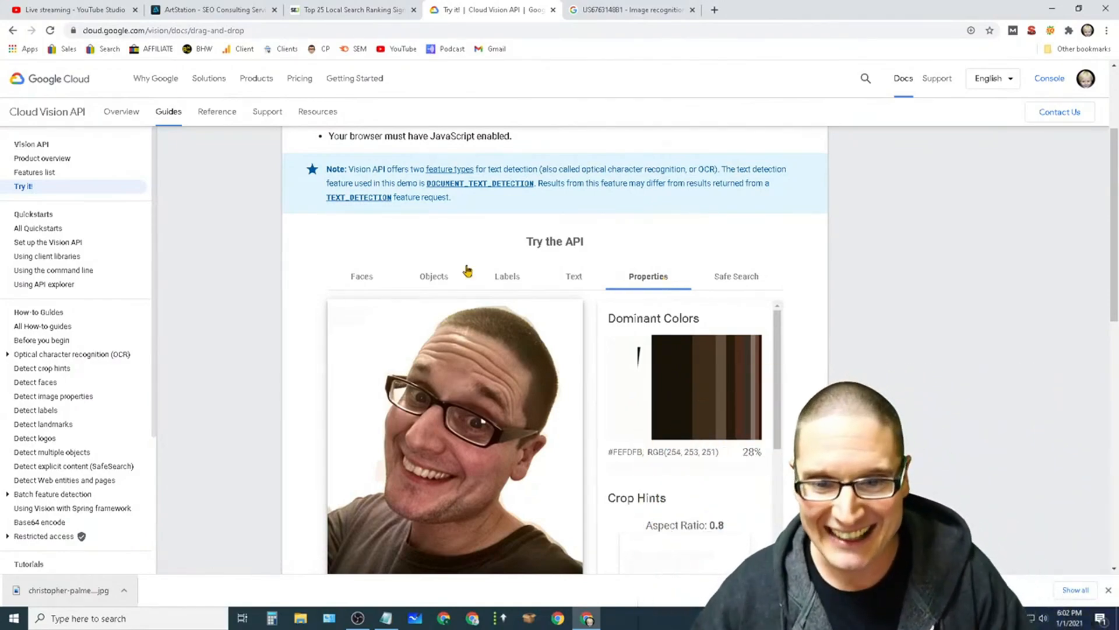
click(573, 276)
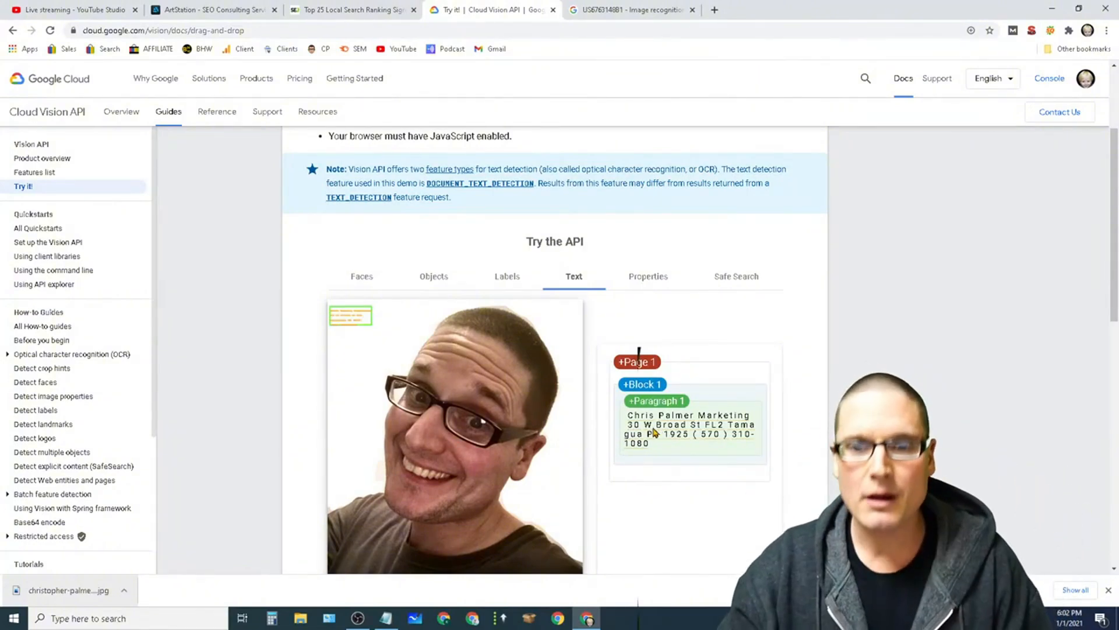
scroll(down, 3)
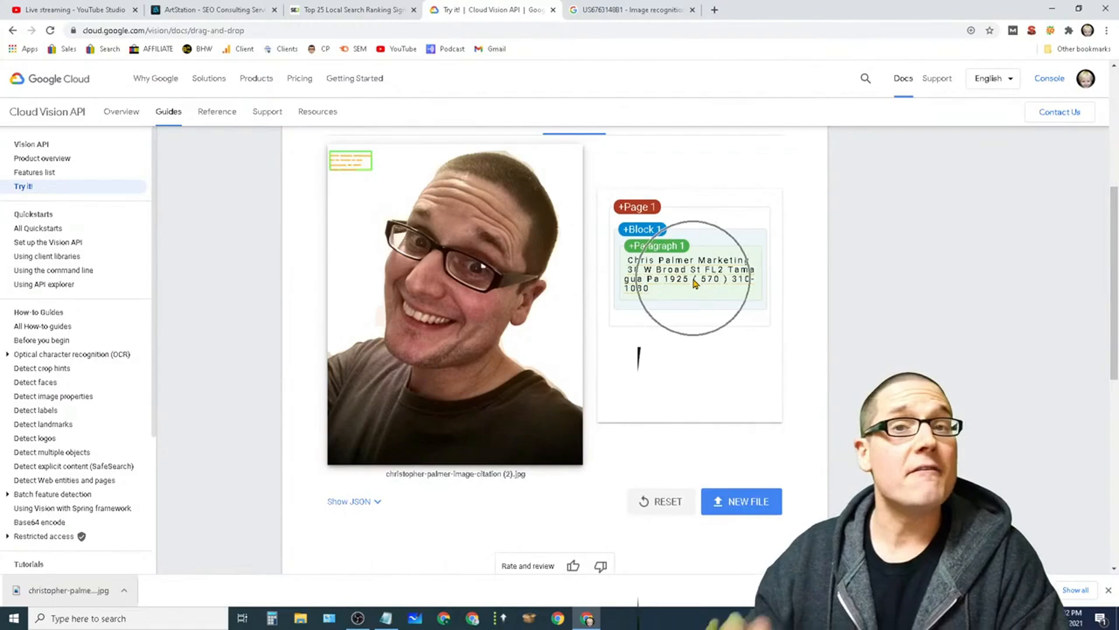